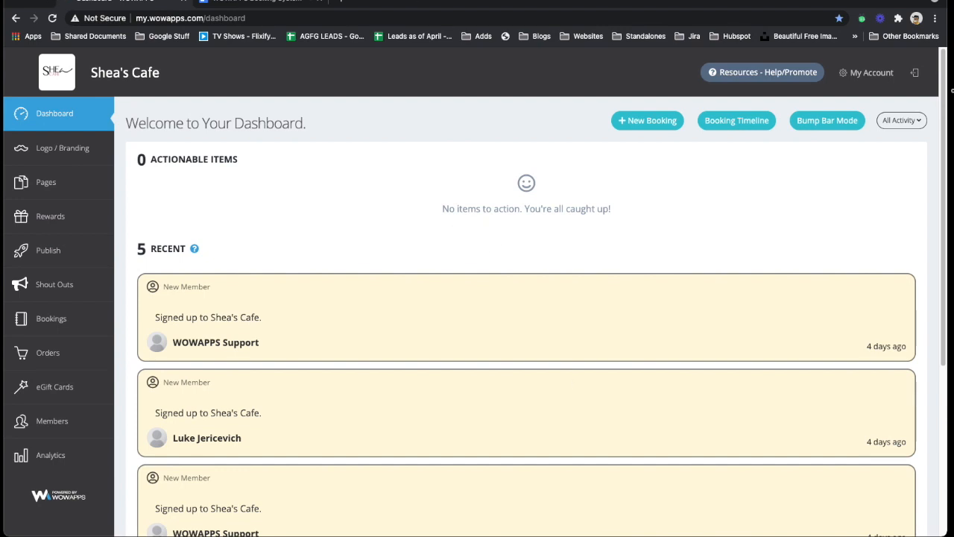
pyautogui.moveTo(719, 209)
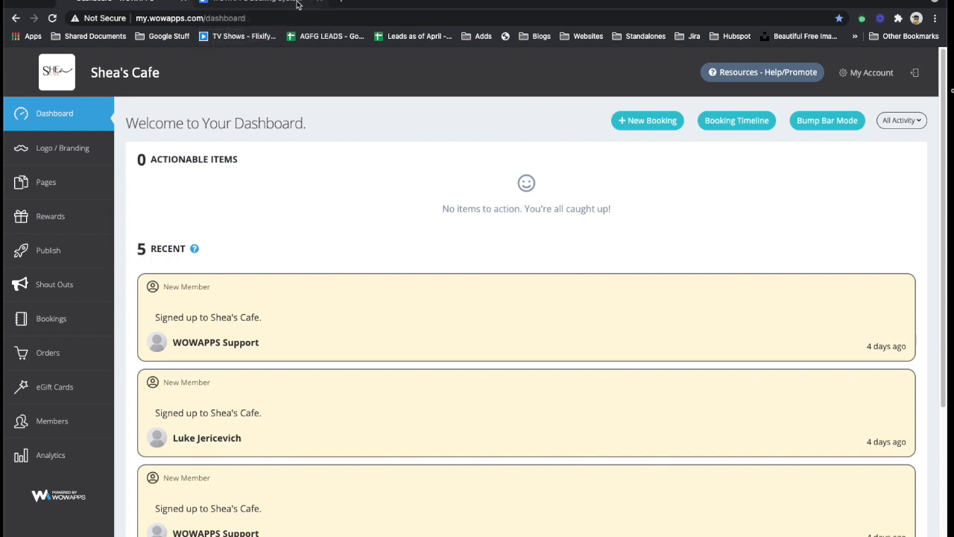
# Copy the direct booking widget link from the Preview & Links section of online bookings
pyautogui.click(261, 3)
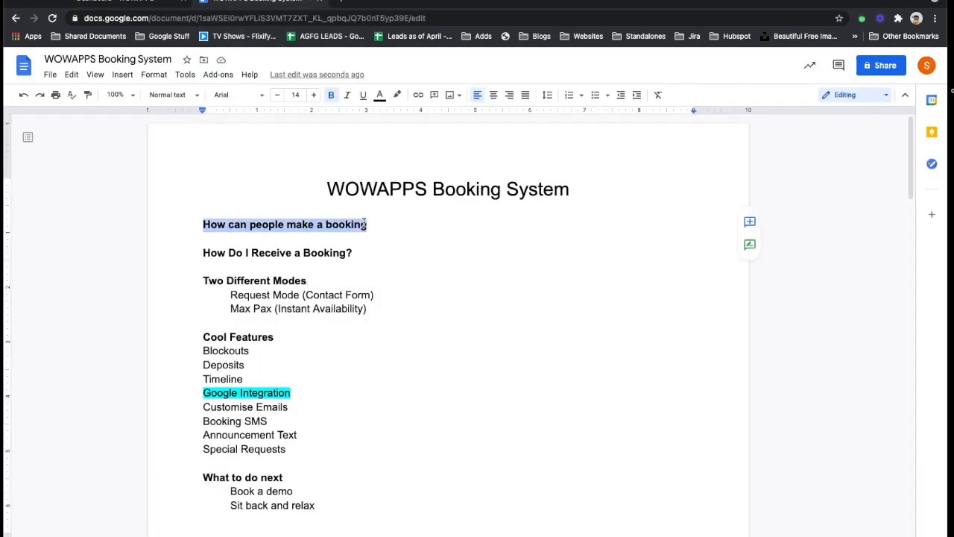
pyautogui.moveTo(725, 310)
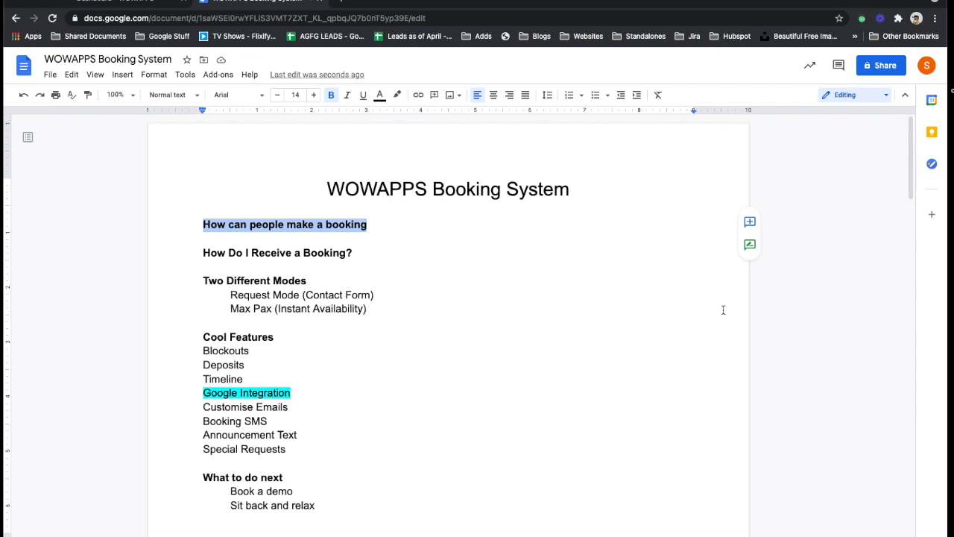
pyautogui.moveTo(145, 1)
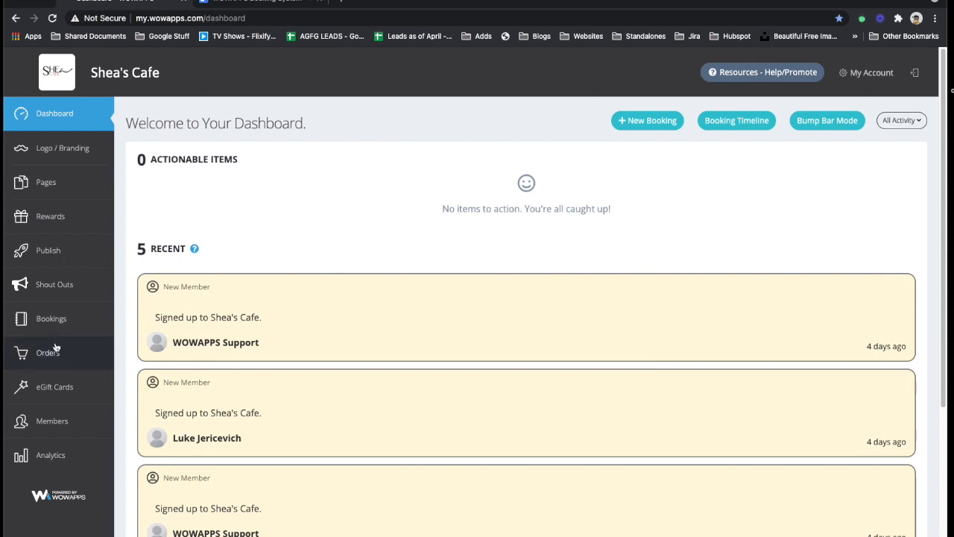
pyautogui.click(51, 319)
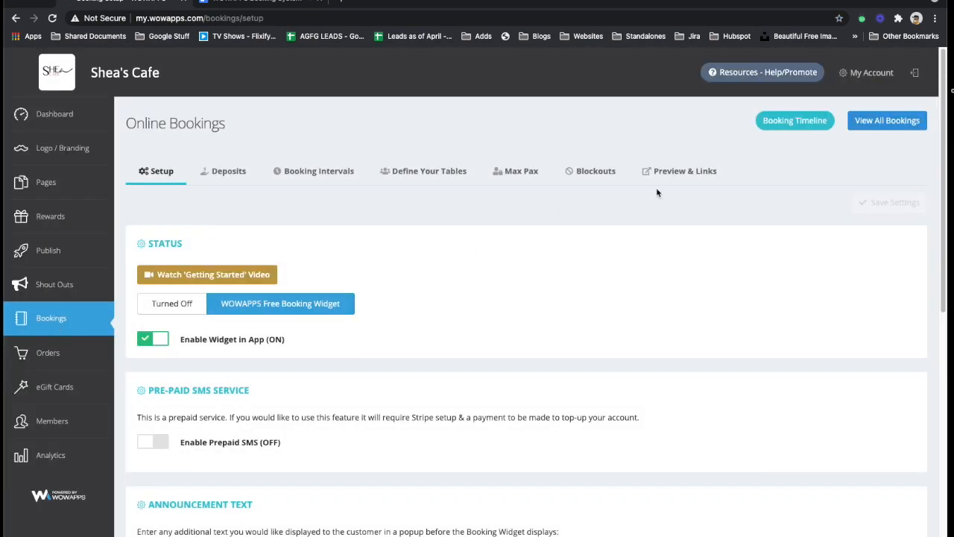
pyautogui.click(684, 170)
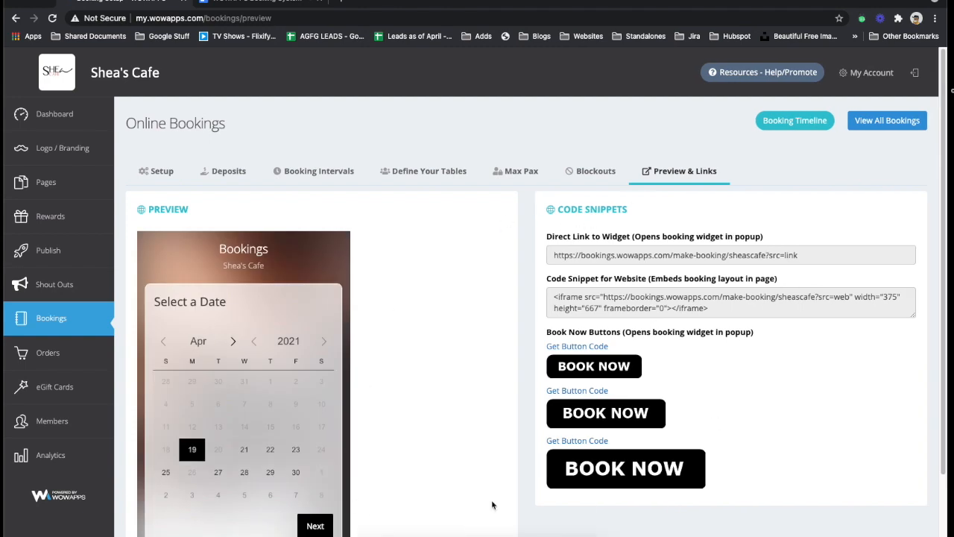
pyautogui.moveTo(708, 359)
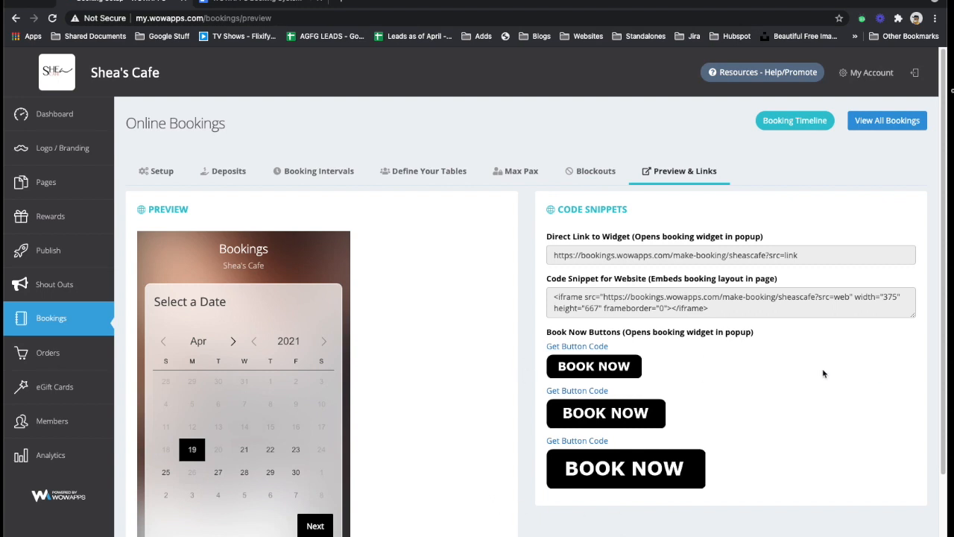
pyautogui.moveTo(683, 254)
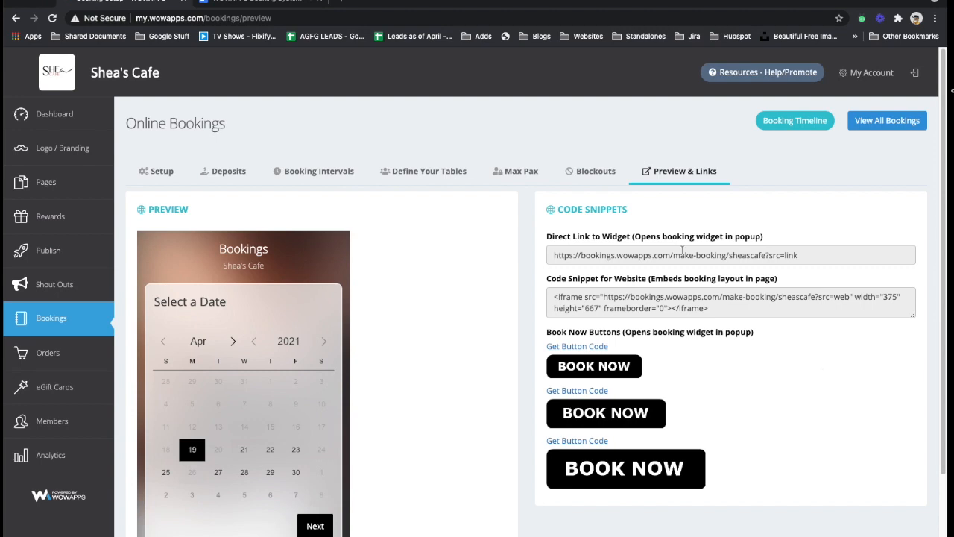
pyautogui.rightClick(674, 253)
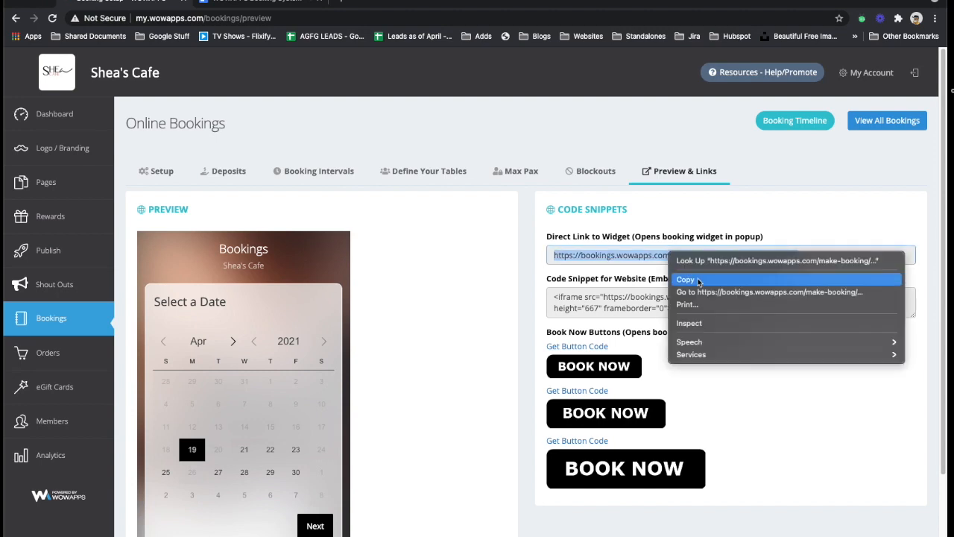
pyautogui.click(686, 281)
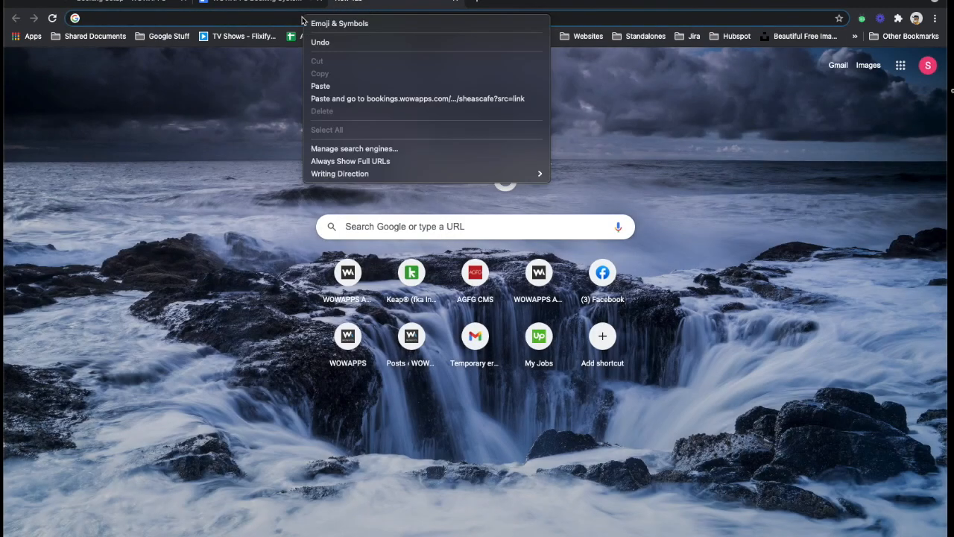
# Load the pasted booking widget link in its own browser tab
pyautogui.click(417, 99)
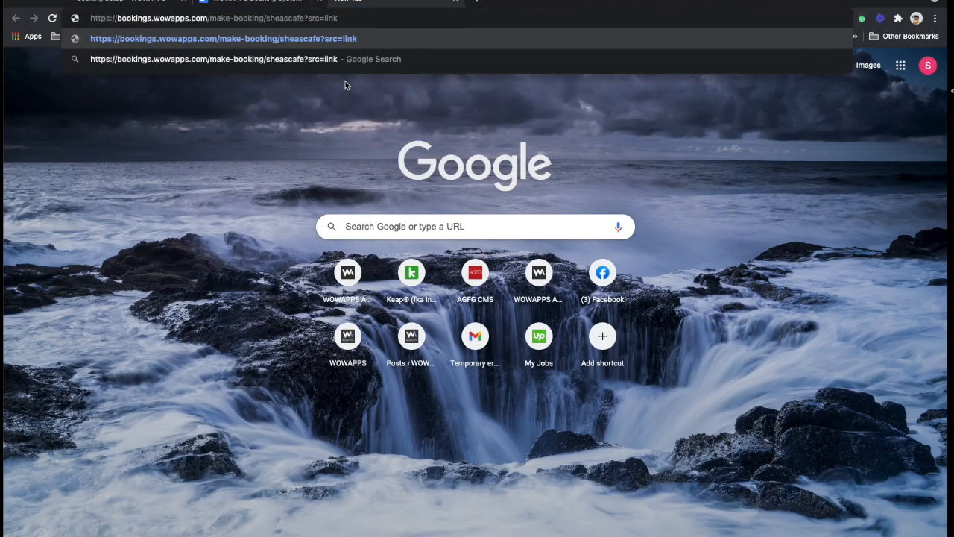
pyautogui.press('Enter')
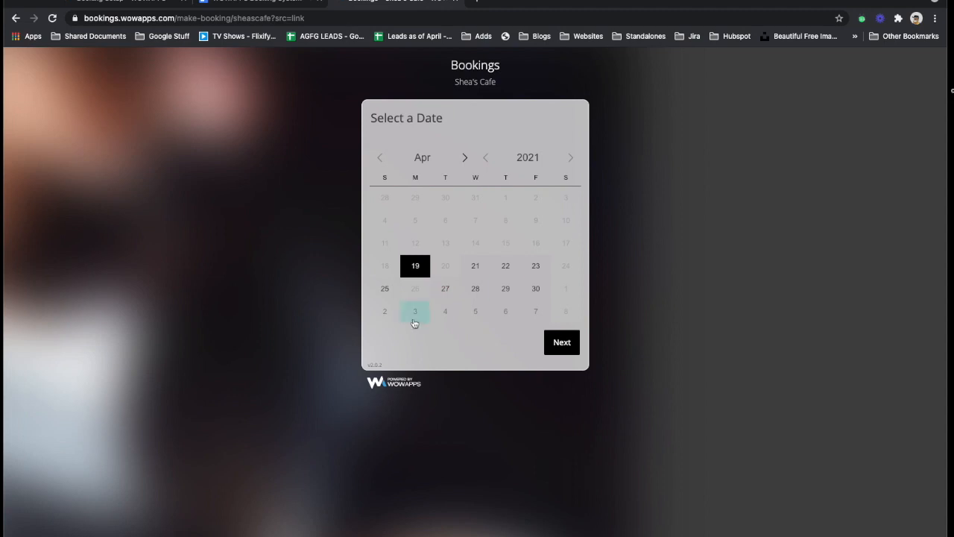
pyautogui.moveTo(283, 48)
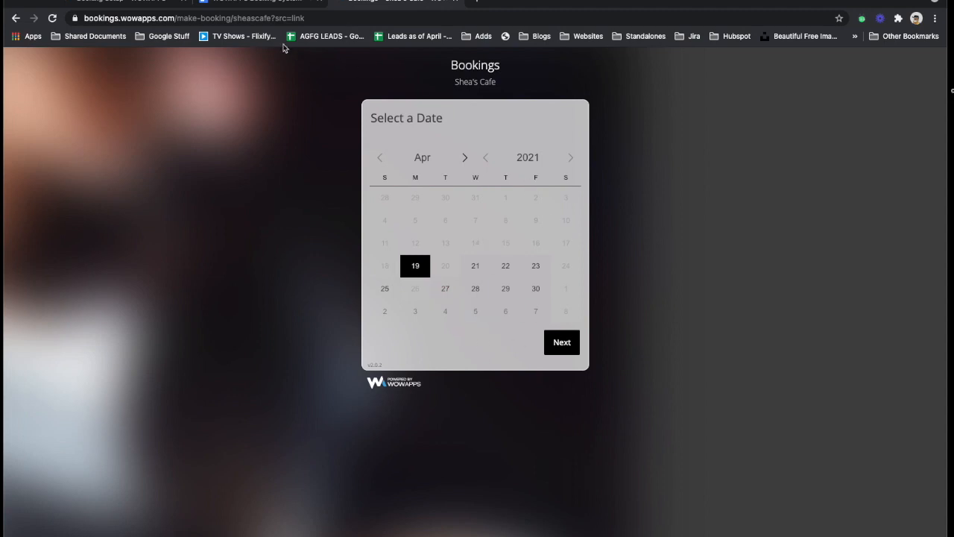
pyautogui.click(209, 18)
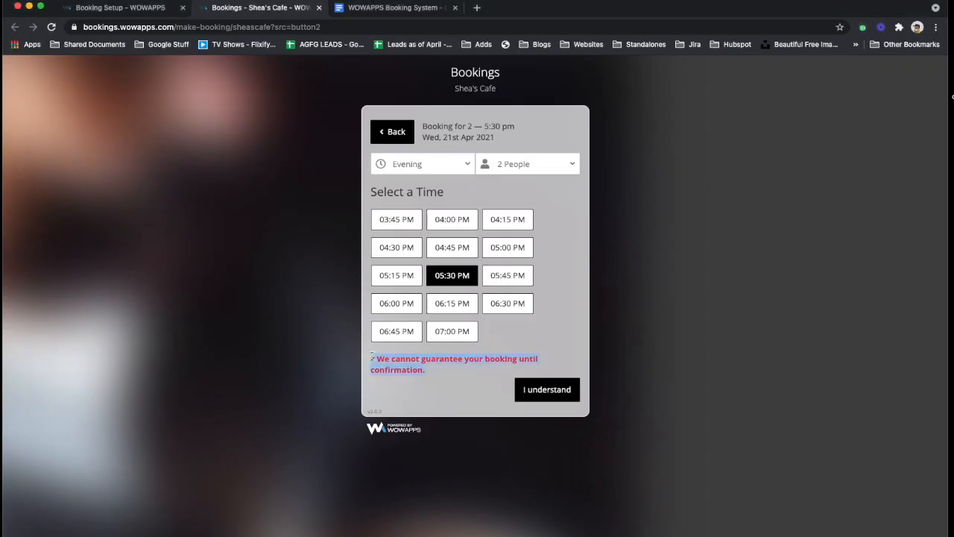
pyautogui.moveTo(301, 238)
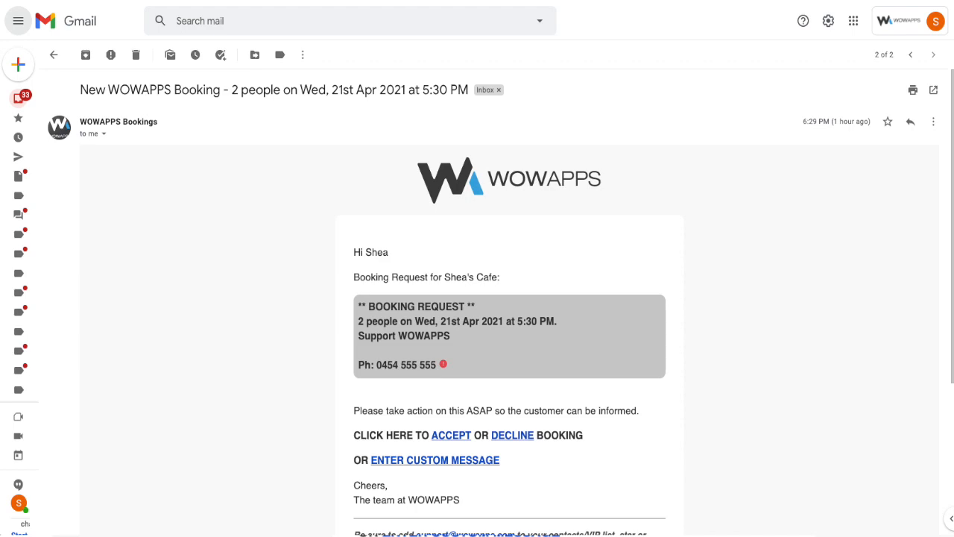
# Return to the booking widget tab at the Select a Date step
pyautogui.click(450, 435)
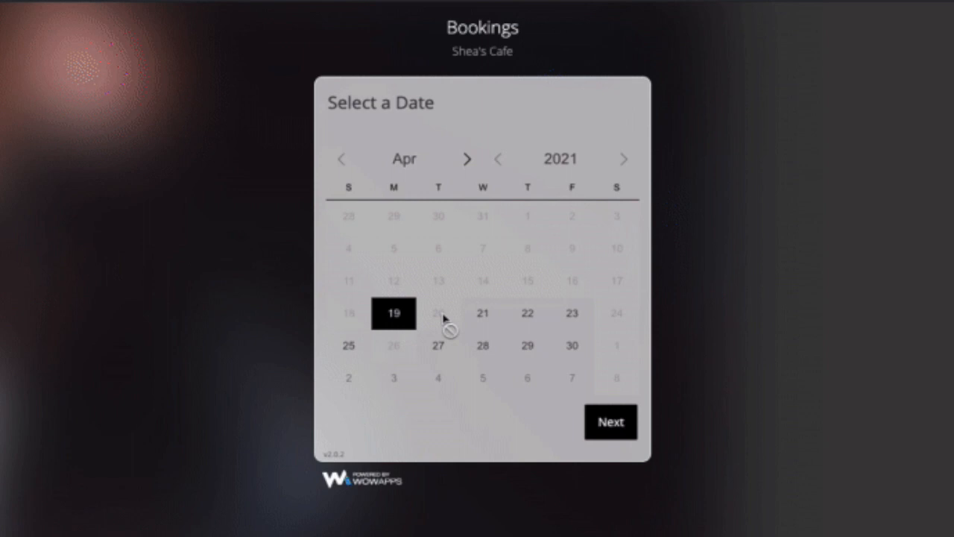
# Pick 21 April 2021 in the booking widget calendar
pyautogui.click(482, 313)
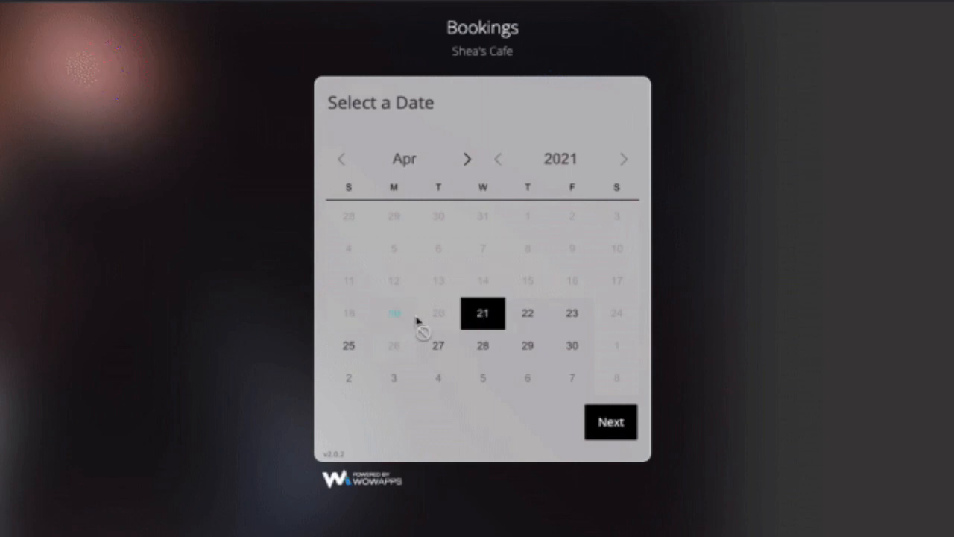
pyautogui.click(394, 313)
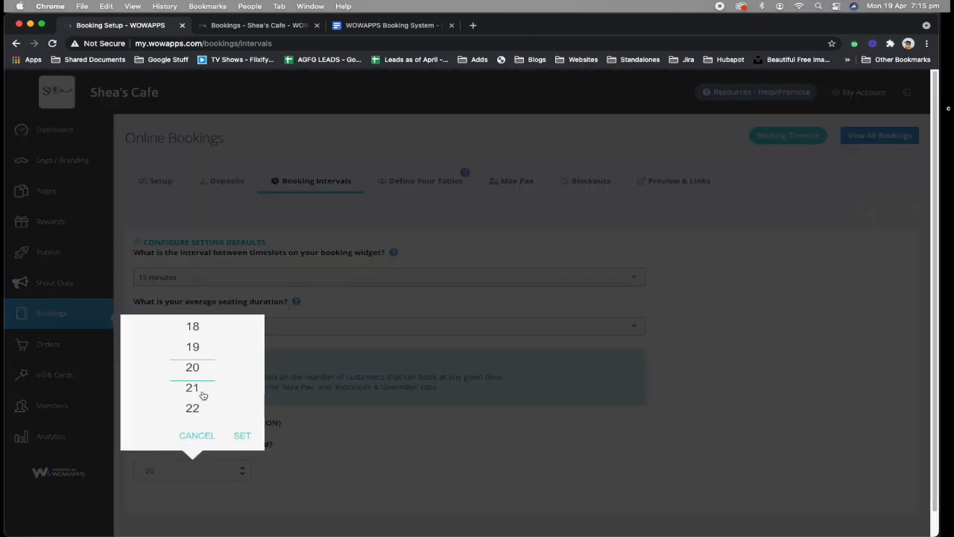
# Save booking intervals with 21 maximum customers and a 1 hour average seating duration
pyautogui.click(242, 435)
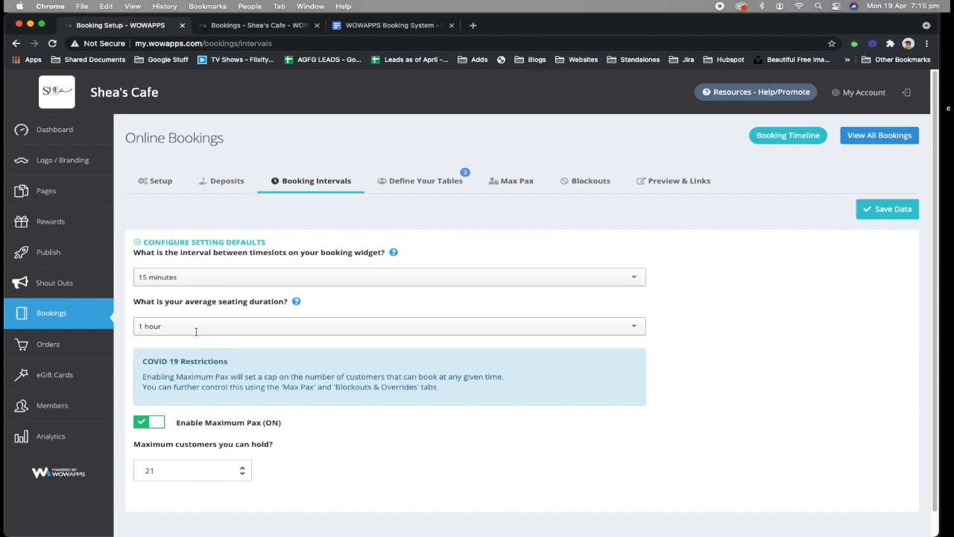
pyautogui.click(385, 325)
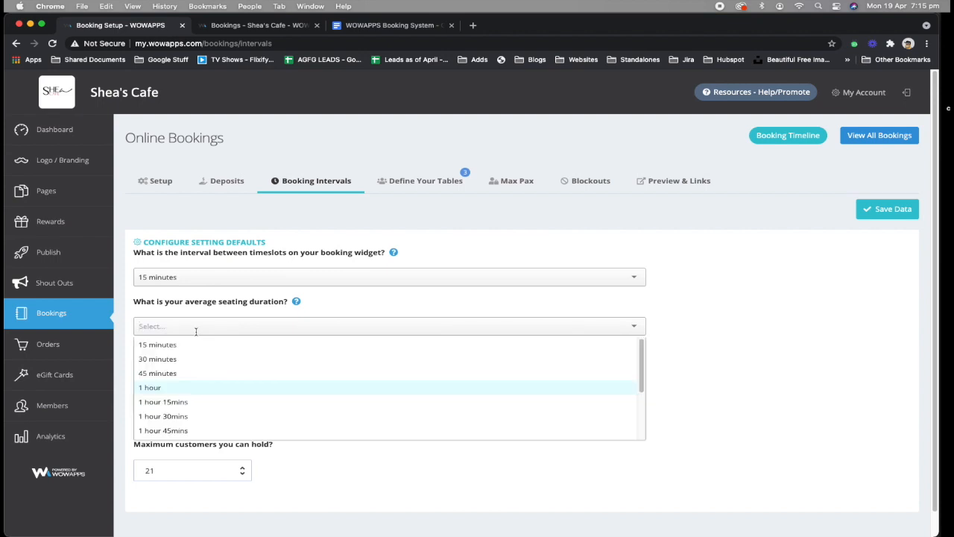
pyautogui.click(149, 388)
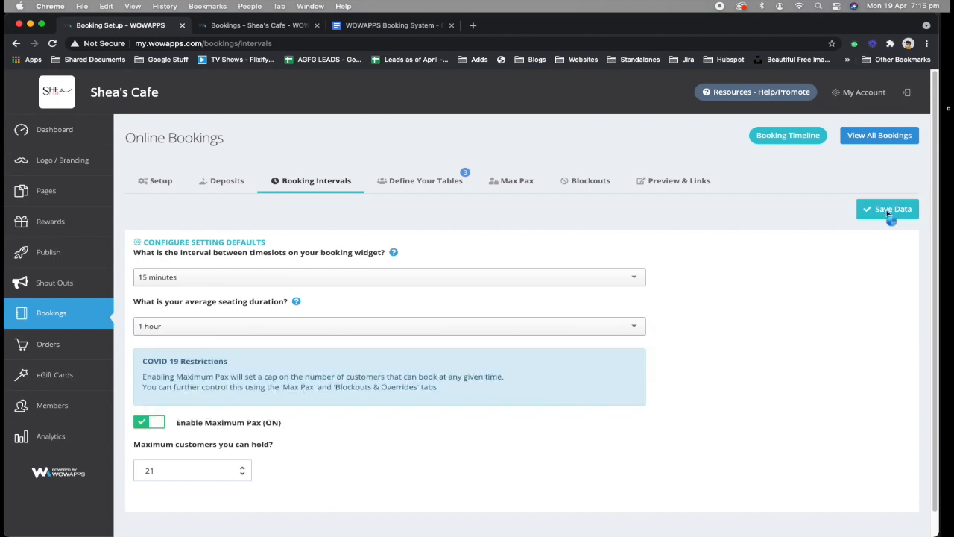
pyautogui.click(886, 209)
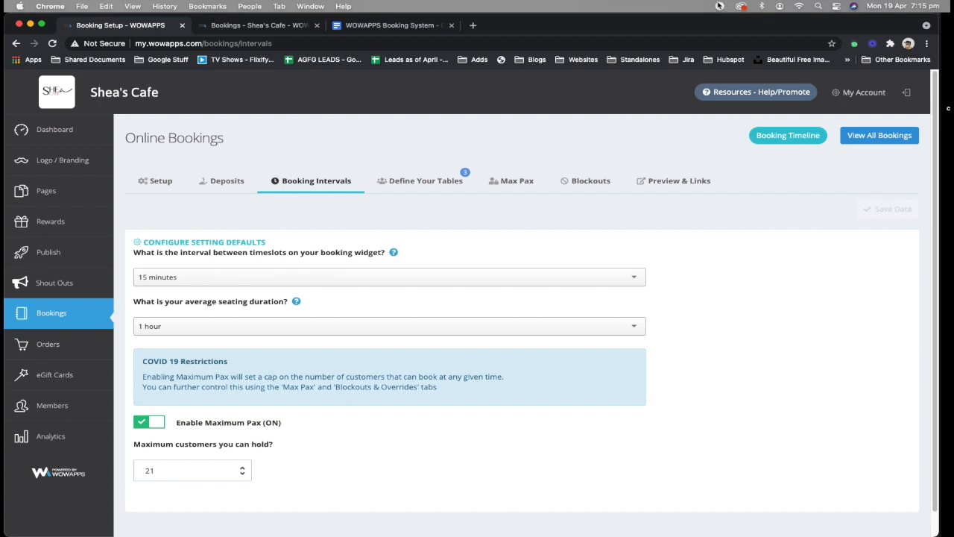
pyautogui.click(395, 26)
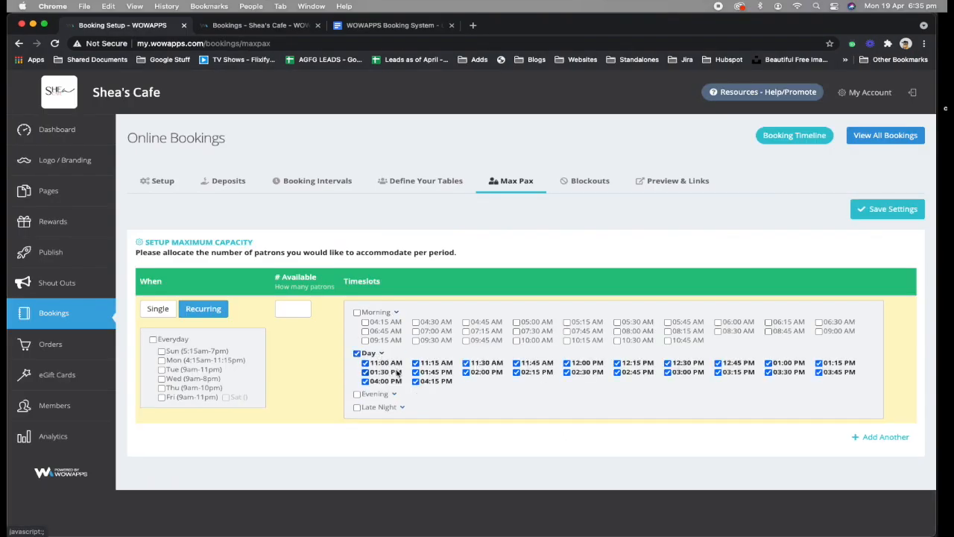
# Enable a rolling blockout with a 30-minute window and save the blockout settings
pyautogui.write('0')
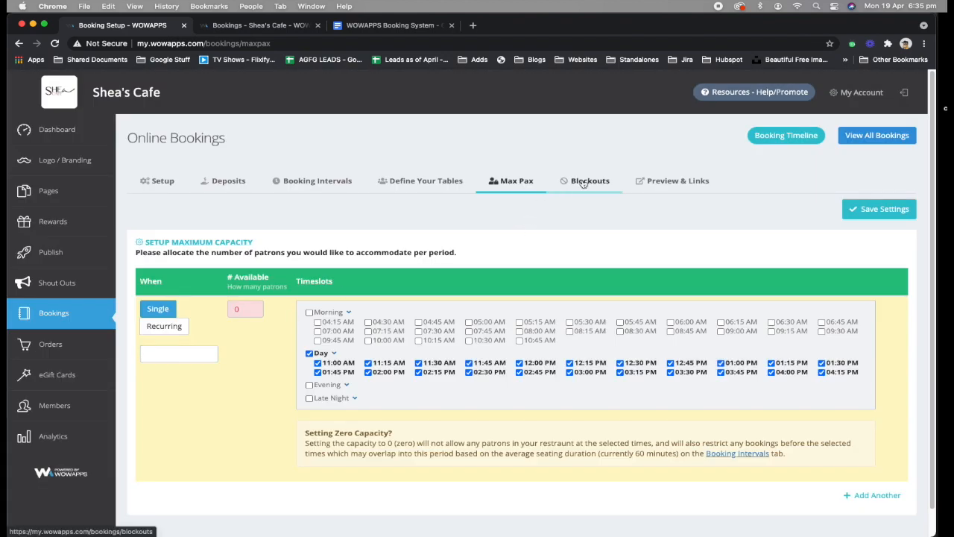
pyautogui.click(590, 180)
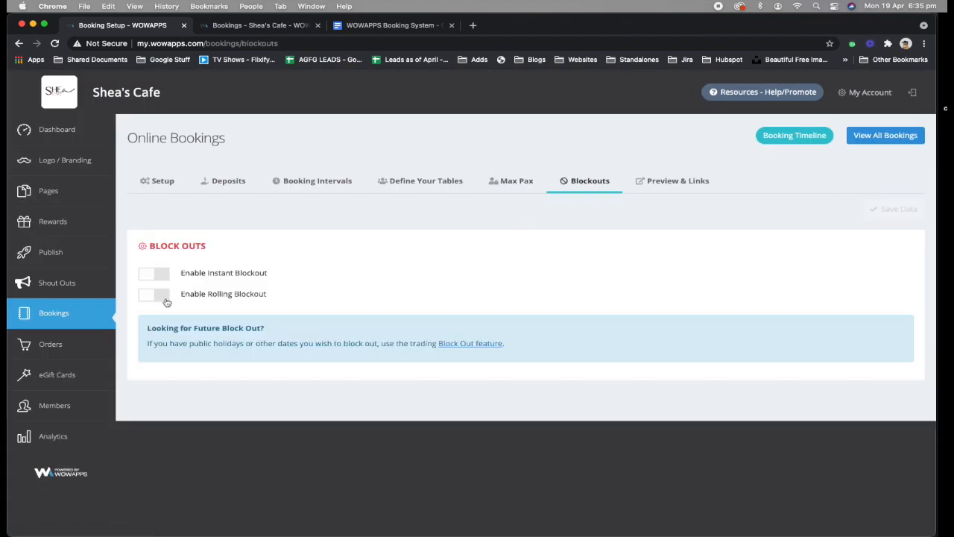
pyautogui.click(153, 293)
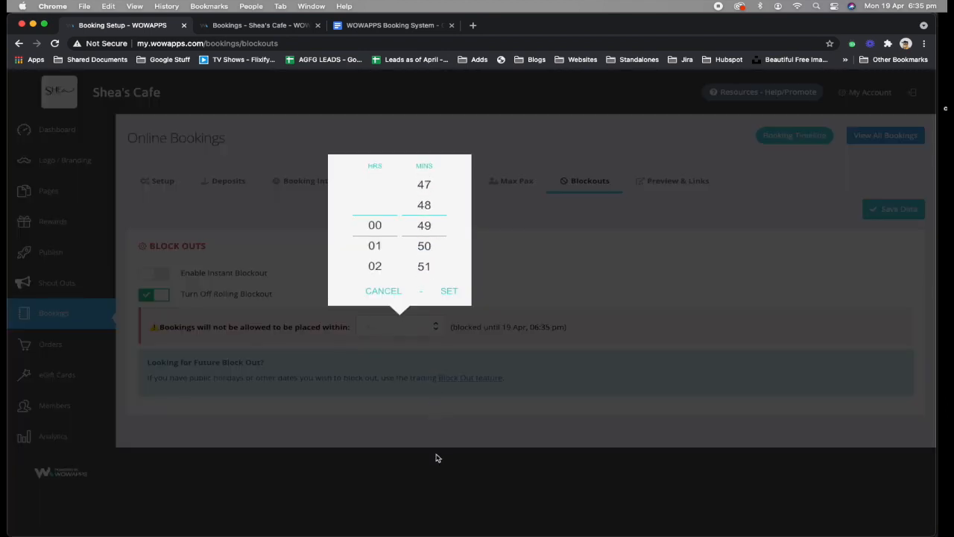
pyautogui.scroll(-3)
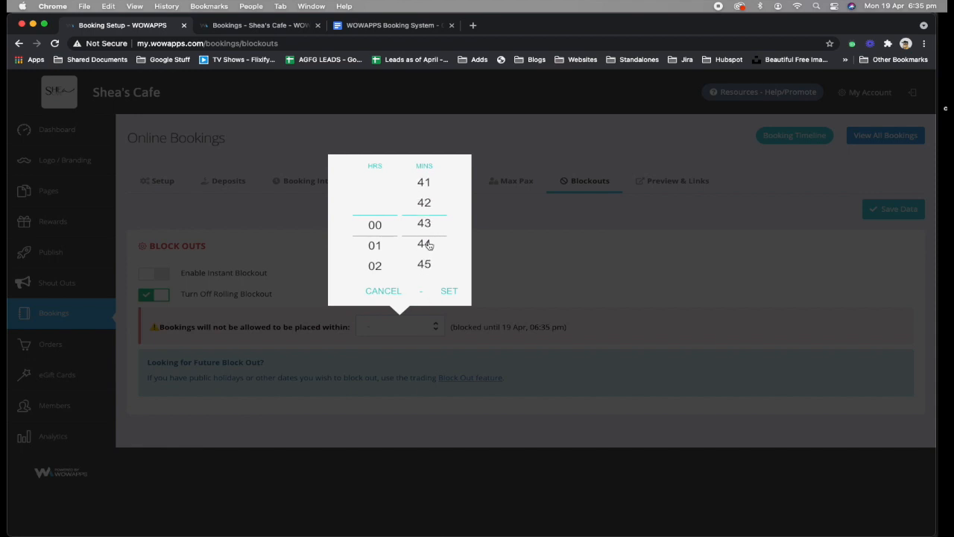
pyautogui.scroll(-3)
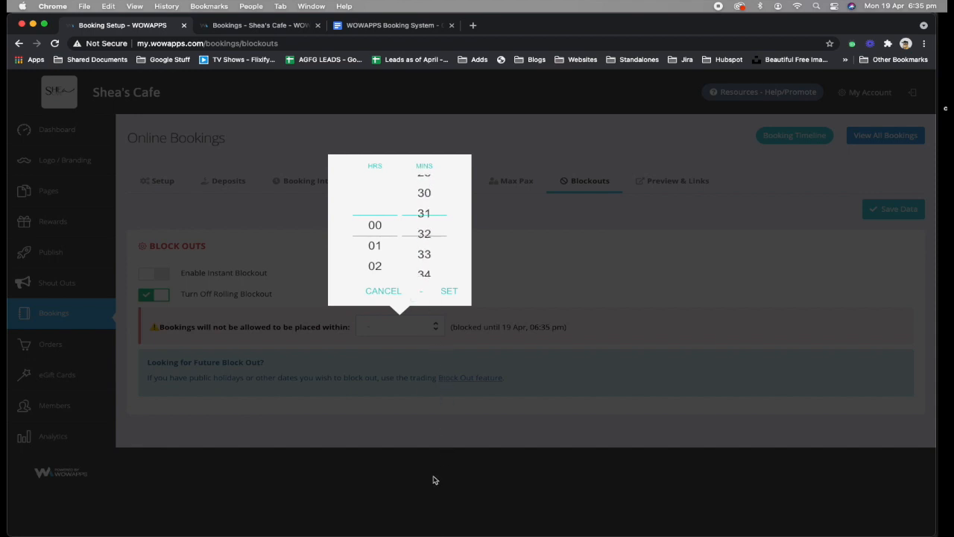
pyautogui.click(449, 291)
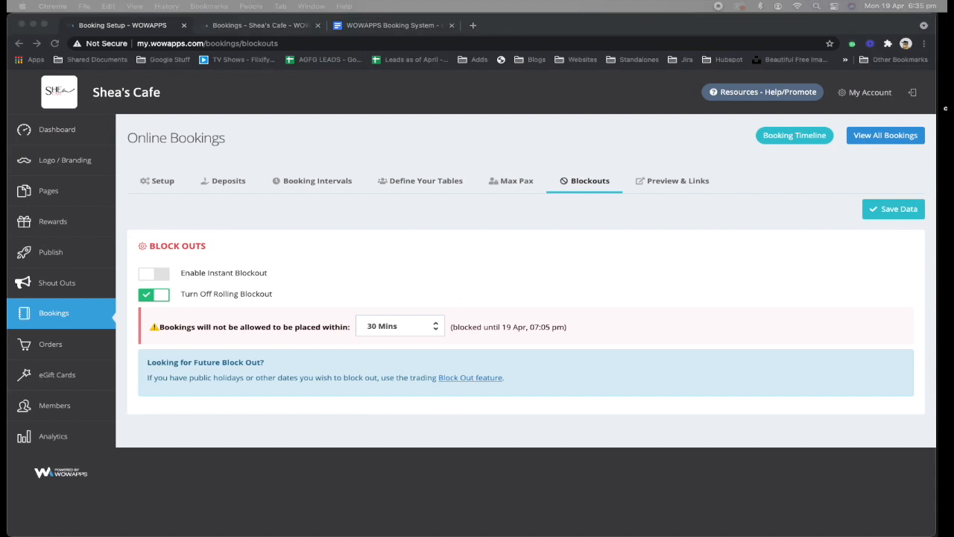
pyautogui.click(894, 209)
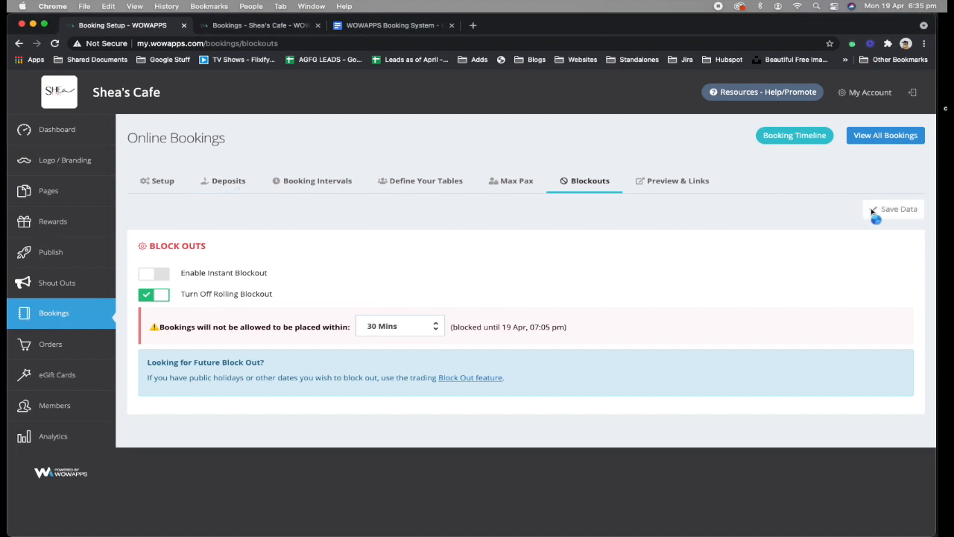
# Enable booking deposits and add a time-based deposit period applying to Tuesdays
pyautogui.click(228, 180)
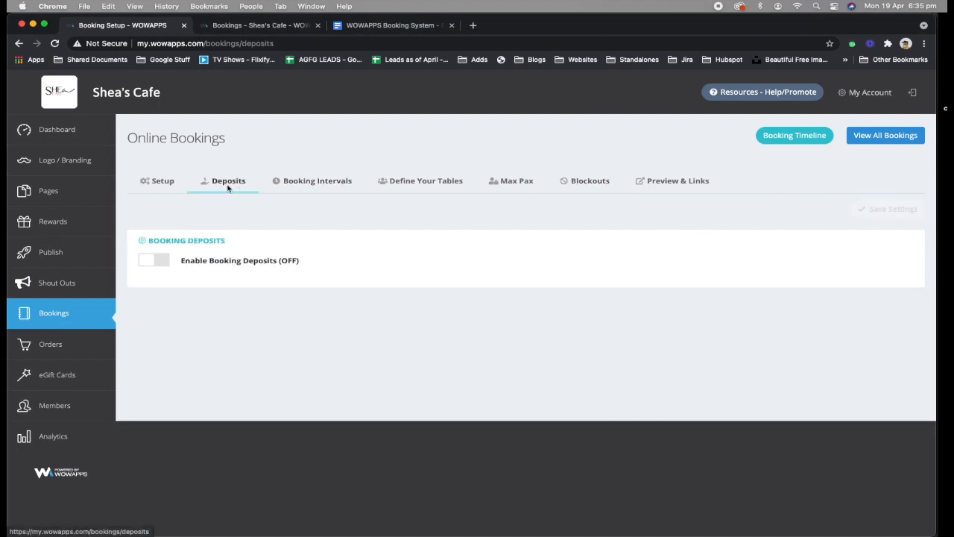
pyautogui.click(153, 260)
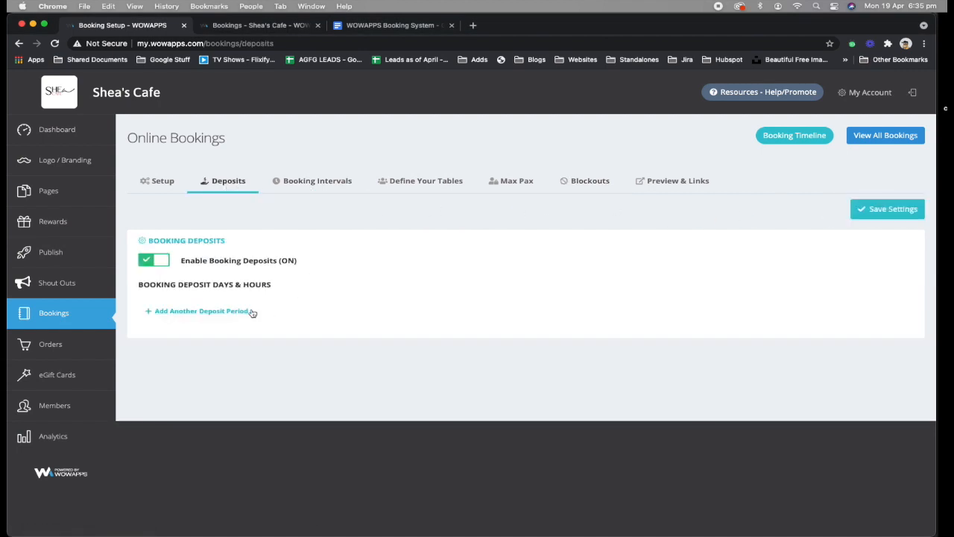
pyautogui.click(197, 312)
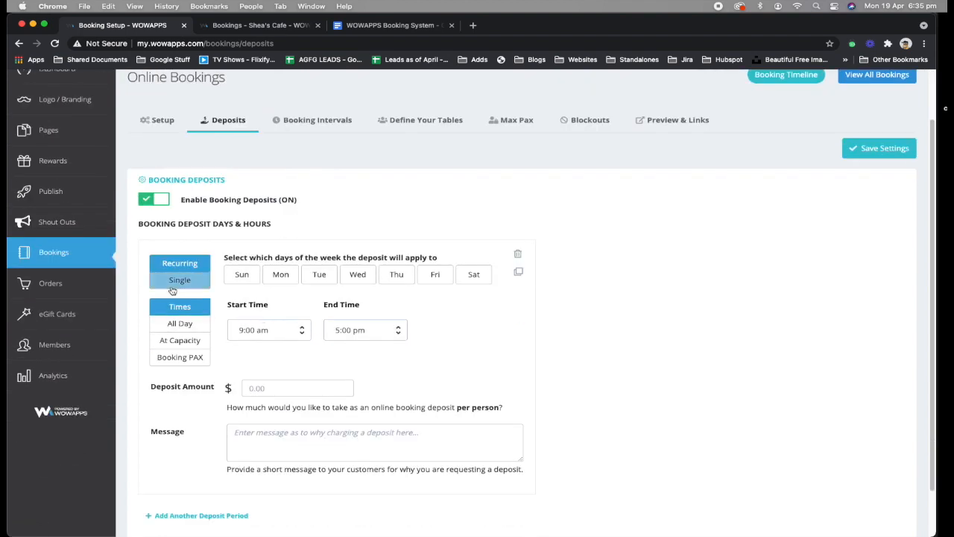
pyautogui.click(179, 339)
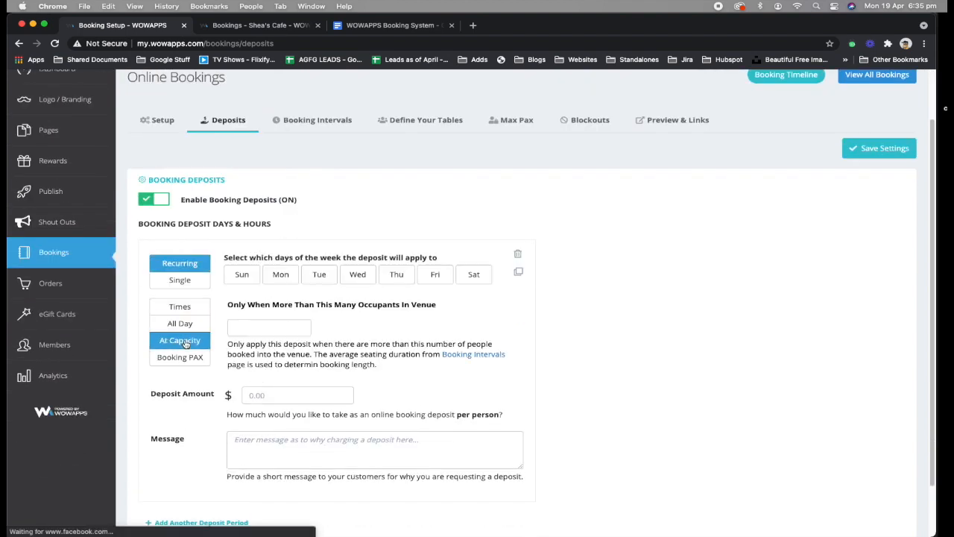
pyautogui.click(179, 322)
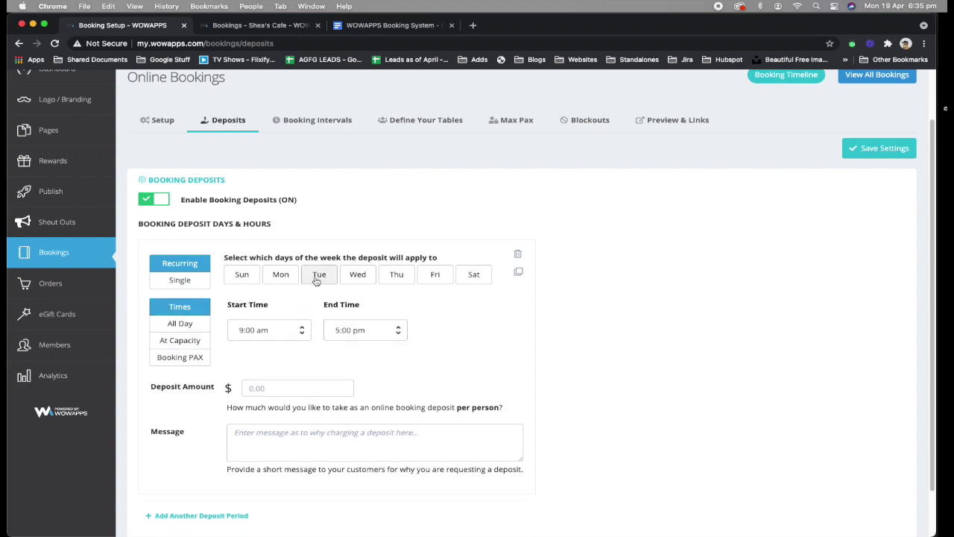
pyautogui.click(358, 274)
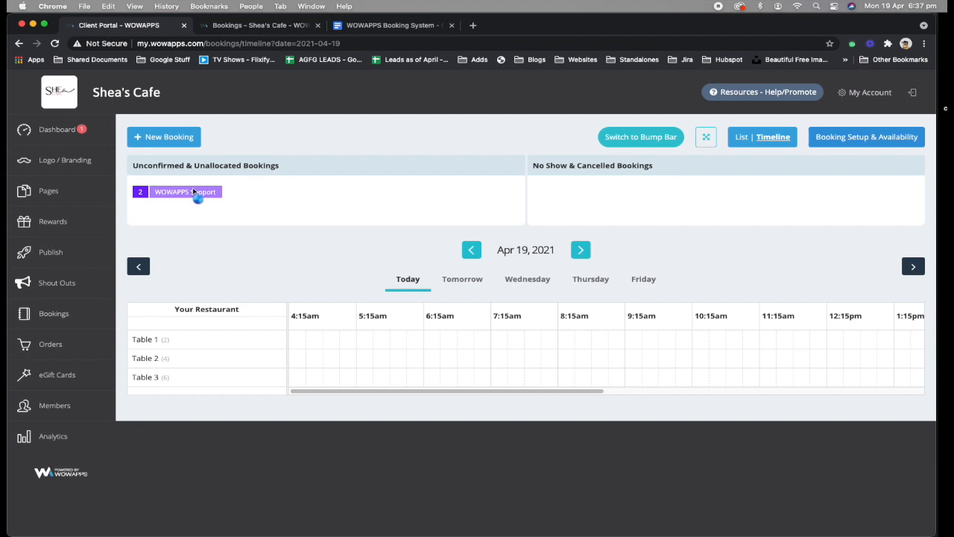
# Allocate the unallocated booking for 2 to Table 1, then move it to Table 2
pyautogui.click(185, 191)
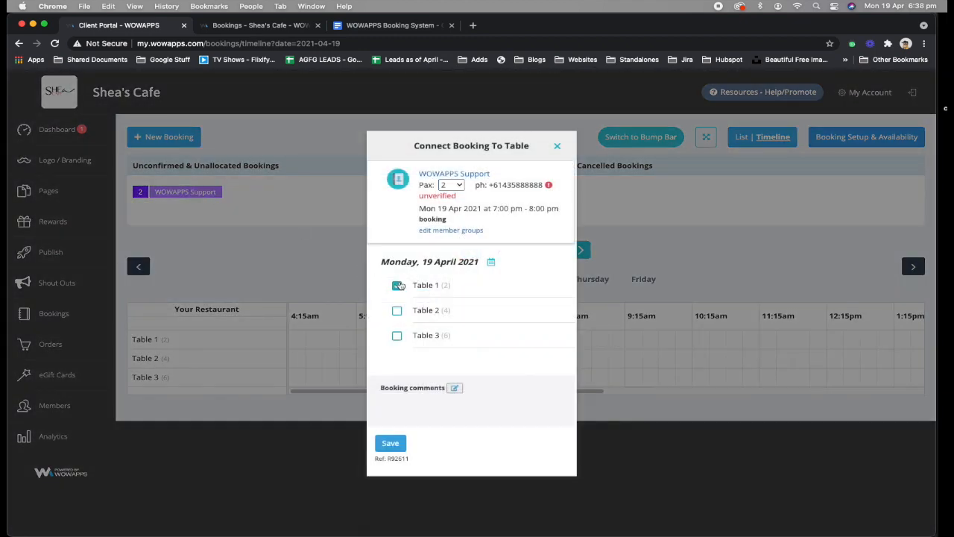
pyautogui.click(390, 443)
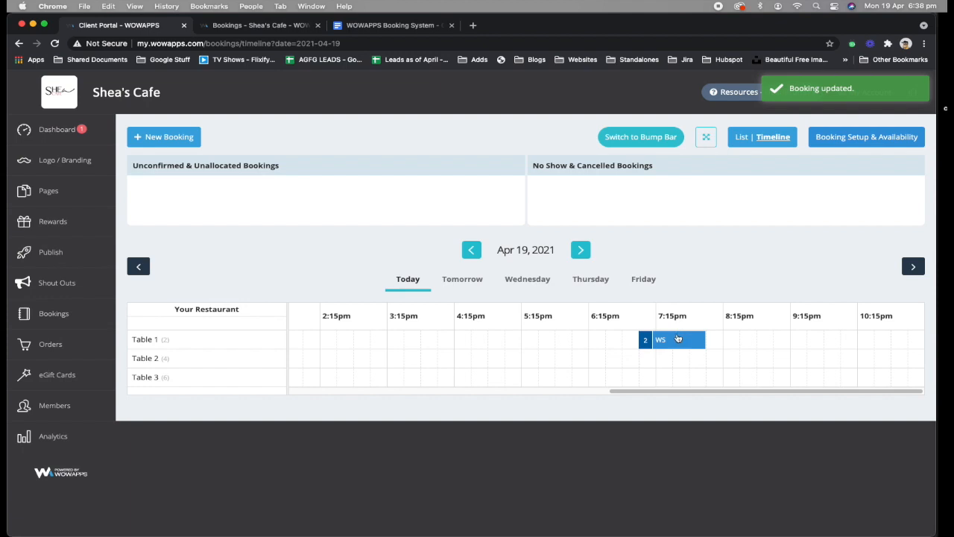
pyautogui.moveTo(674, 340); pyautogui.dragTo(674, 358)
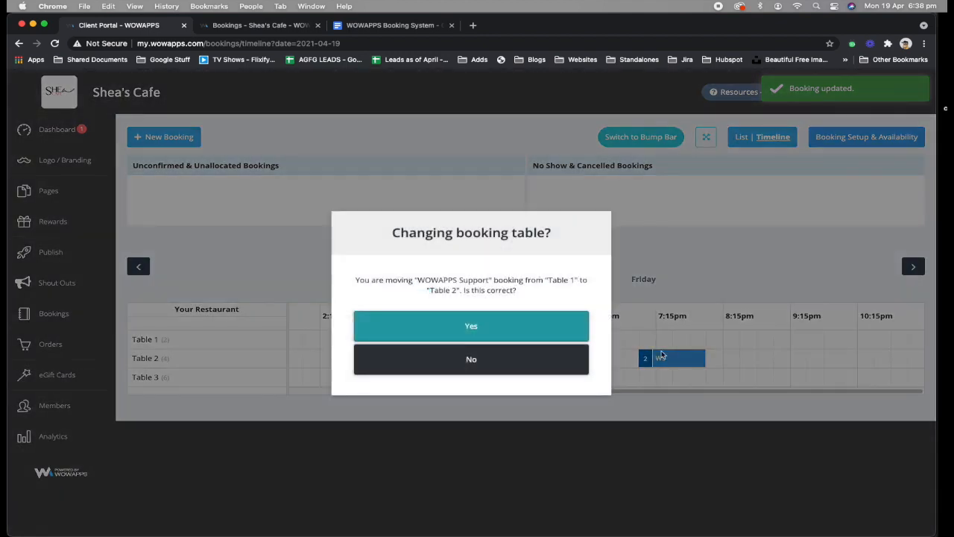
pyautogui.click(470, 325)
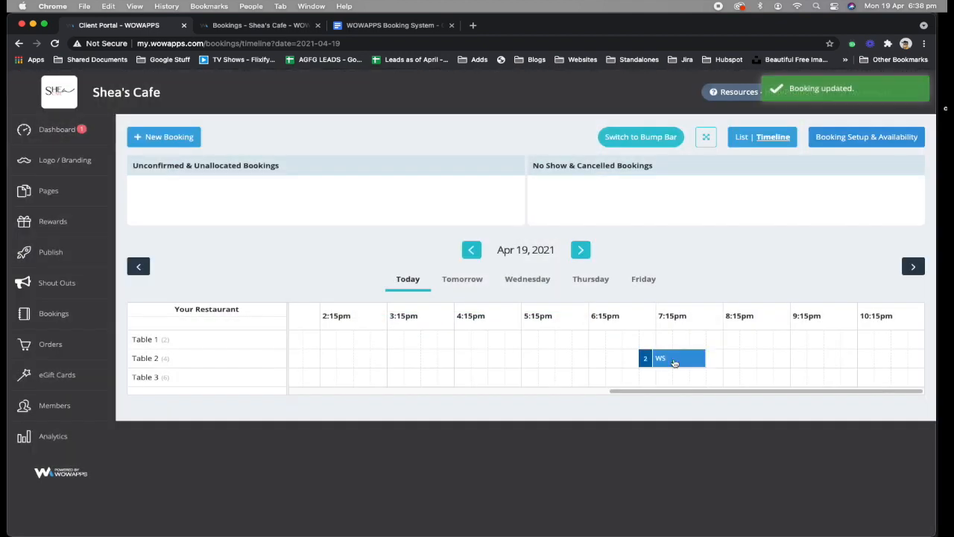
# Mark the Table 2 booking as seated, toggle it unseated in its details and save
pyautogui.click(674, 357)
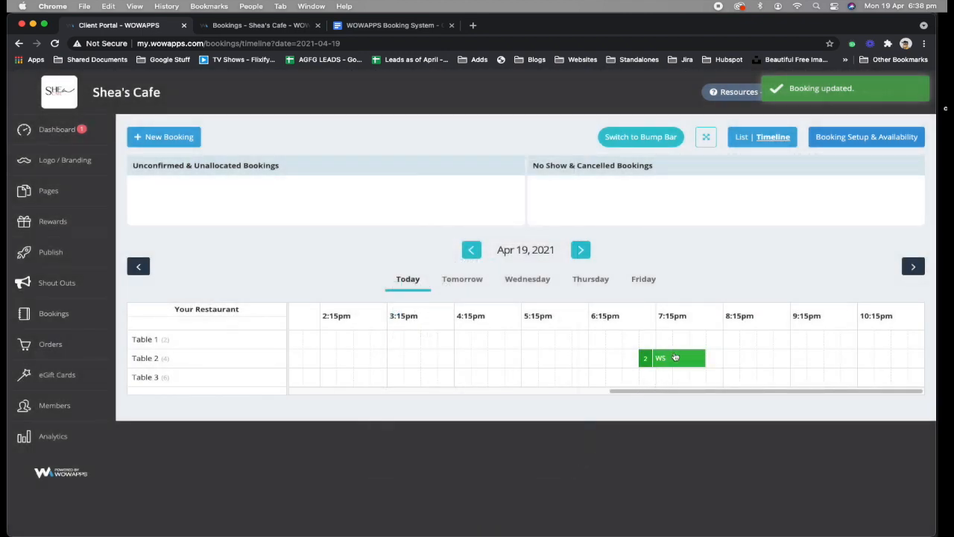
pyautogui.click(673, 358)
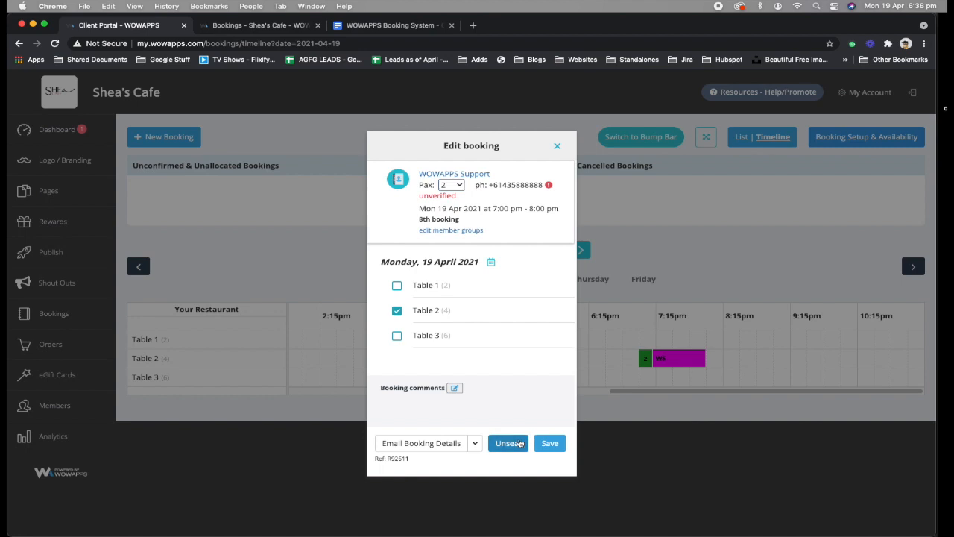
pyautogui.click(506, 443)
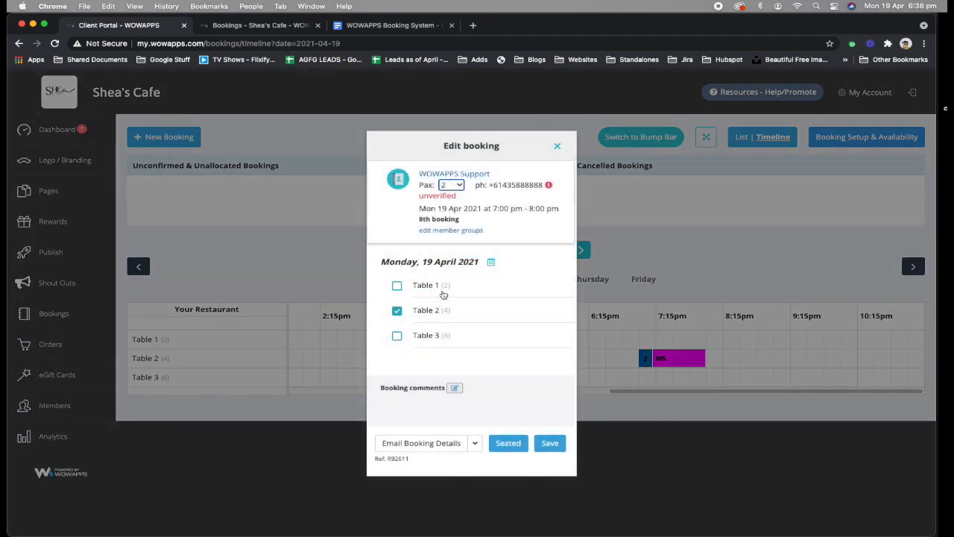
pyautogui.click(549, 442)
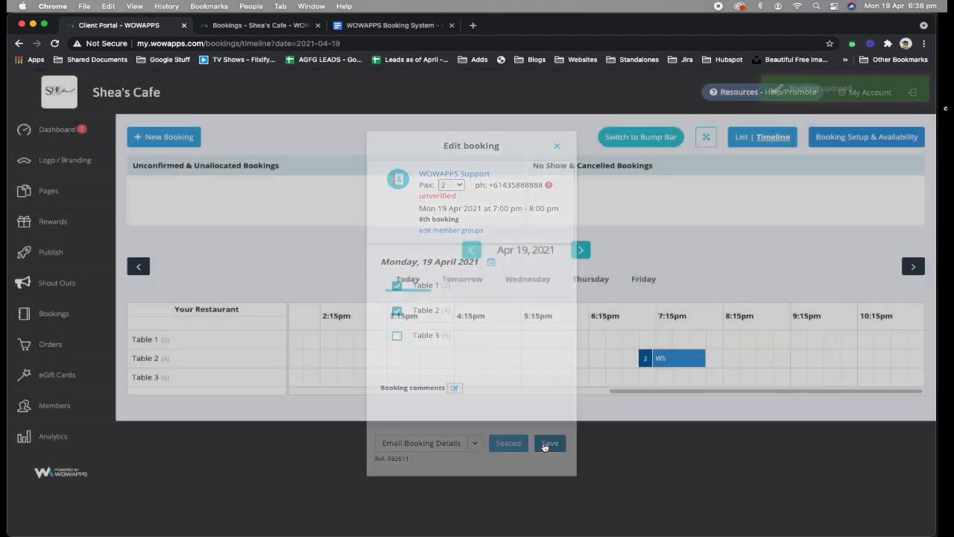
pyautogui.click(548, 442)
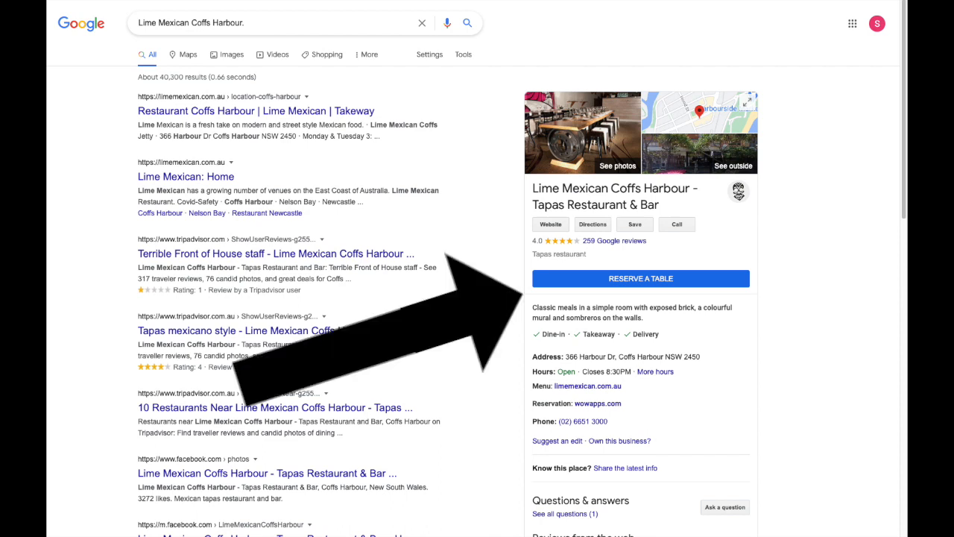
# Show the Lime Mexican Coffs Harbour Maps listing and its Reserve a Table option
pyautogui.click(696, 110)
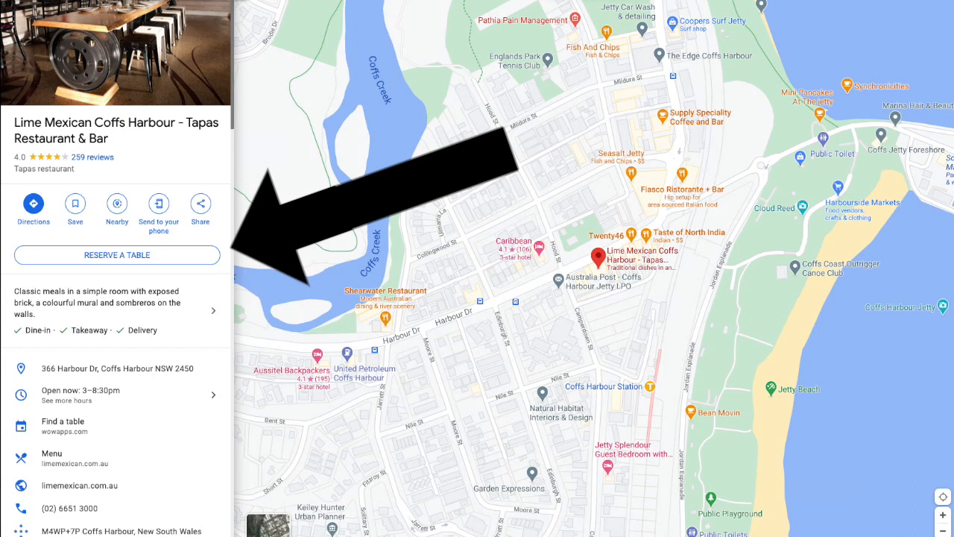
pyautogui.click(116, 254)
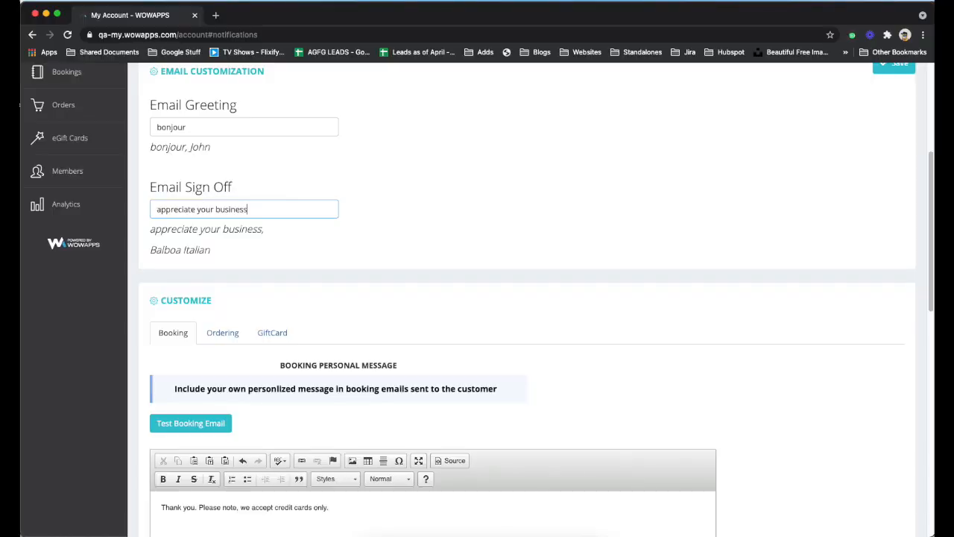
# Acknowledge the Before You Book large-group notice in the booking widget
pyautogui.scroll(-3)
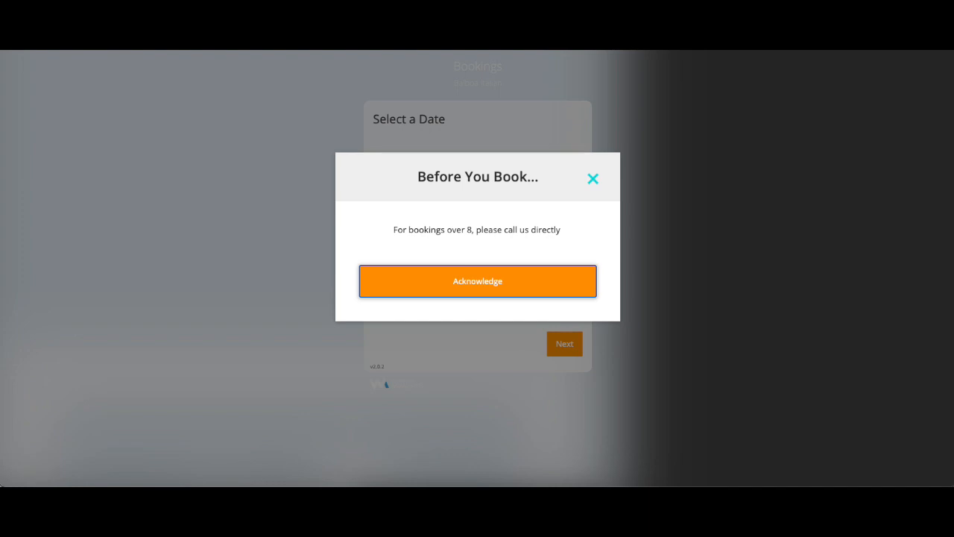
pyautogui.click(476, 280)
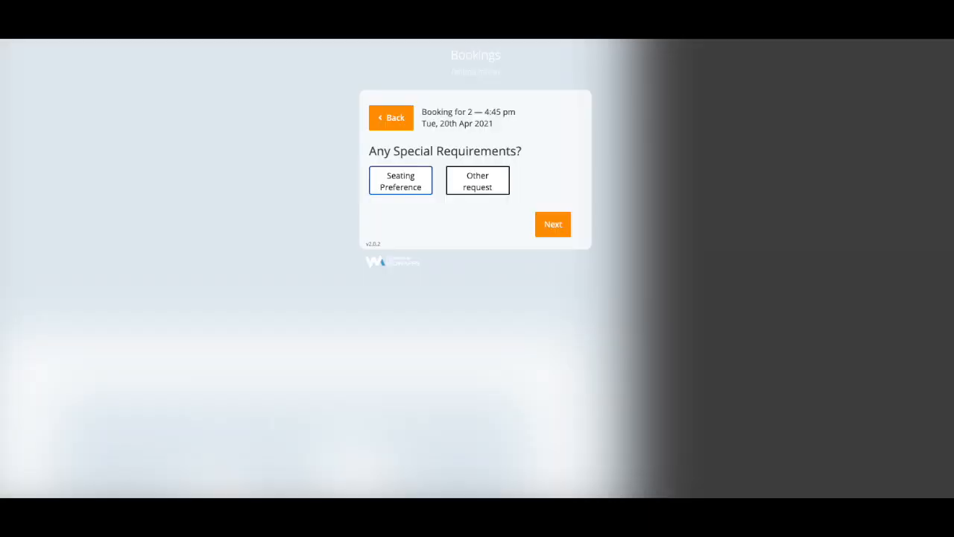